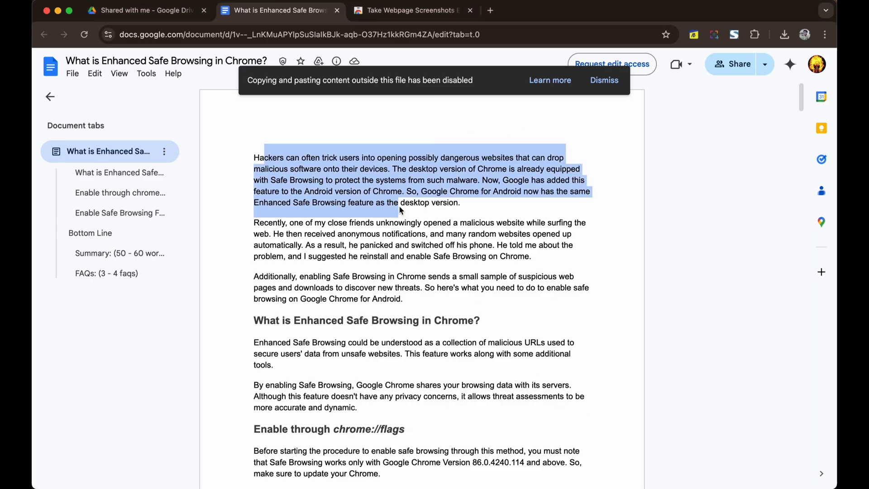
# - Dismiss the copying-disabled banner and switch to the FireShot Web Store tab
pyautogui.click(604, 81)
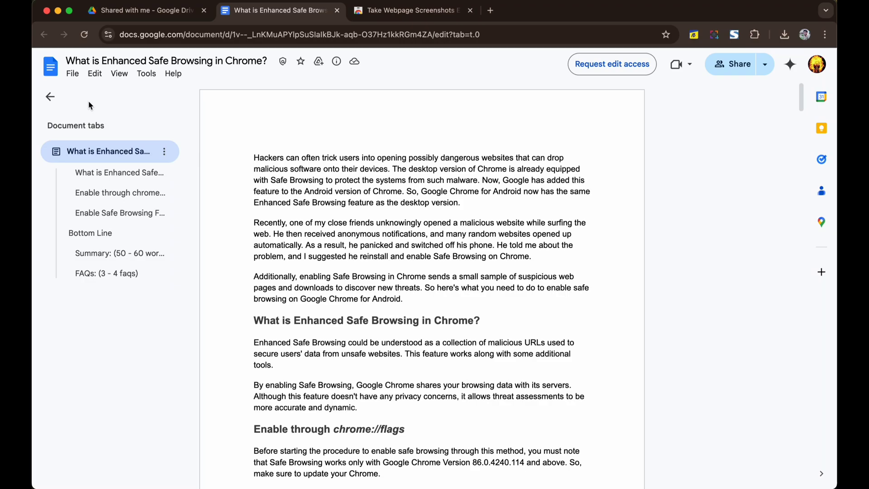
pyautogui.moveTo(419, 216)
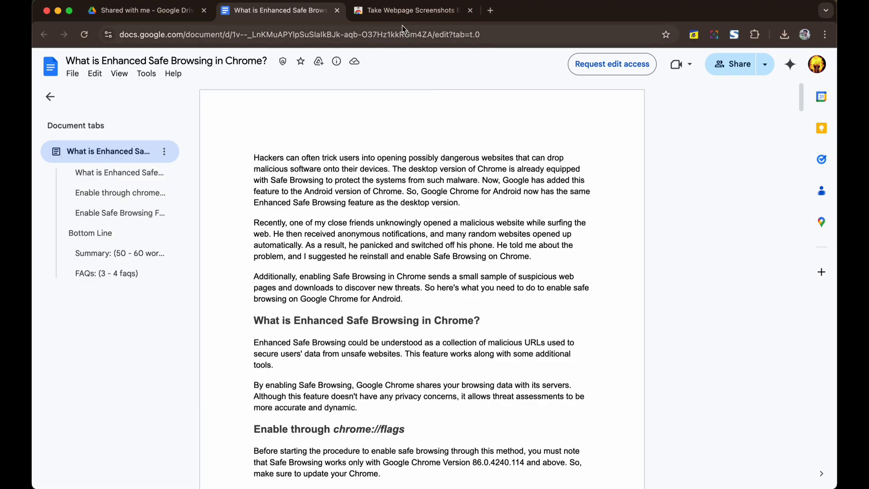
pyautogui.click(412, 10)
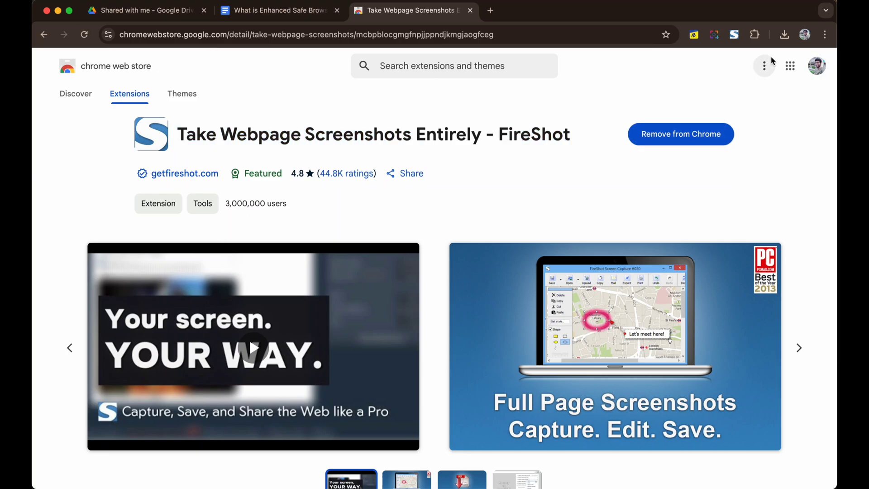
# - Return to the view-only Google Docs tab to launch FireShot's capture menu
pyautogui.click(277, 10)
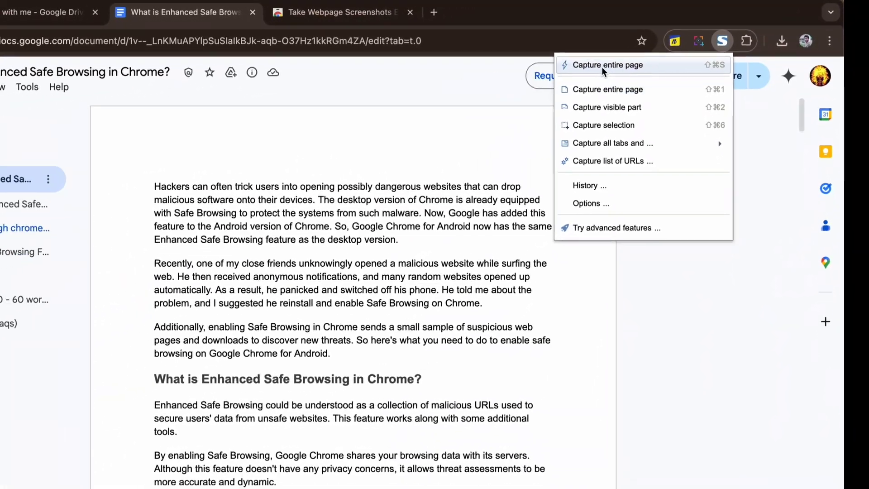
# - Capture the entire document page with FireShot and choose Save to PDF
pyautogui.click(608, 66)
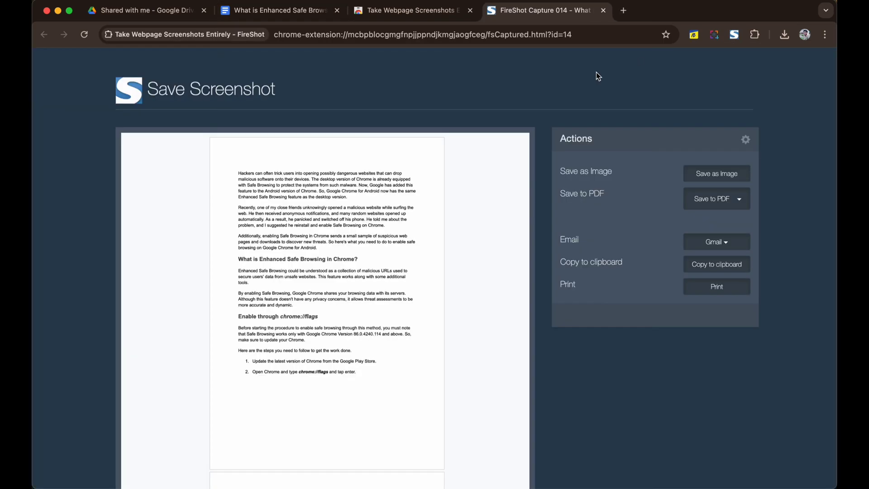
pyautogui.moveTo(634, 61)
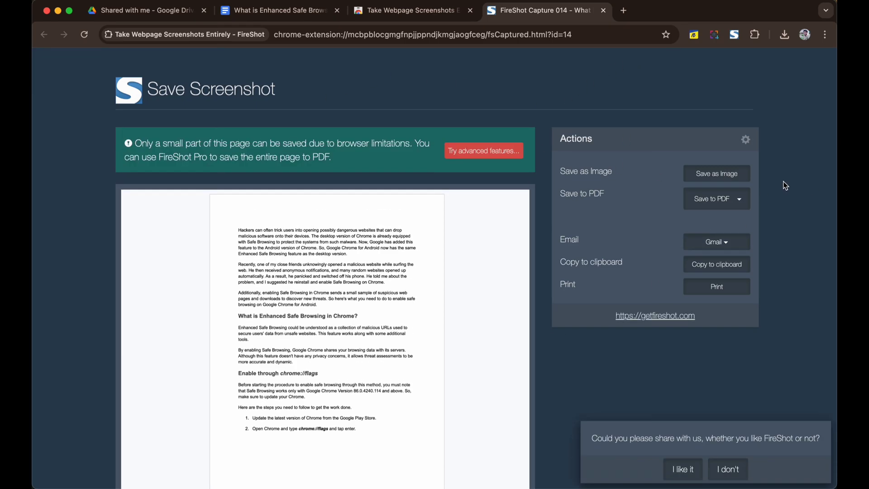
pyautogui.click(712, 198)
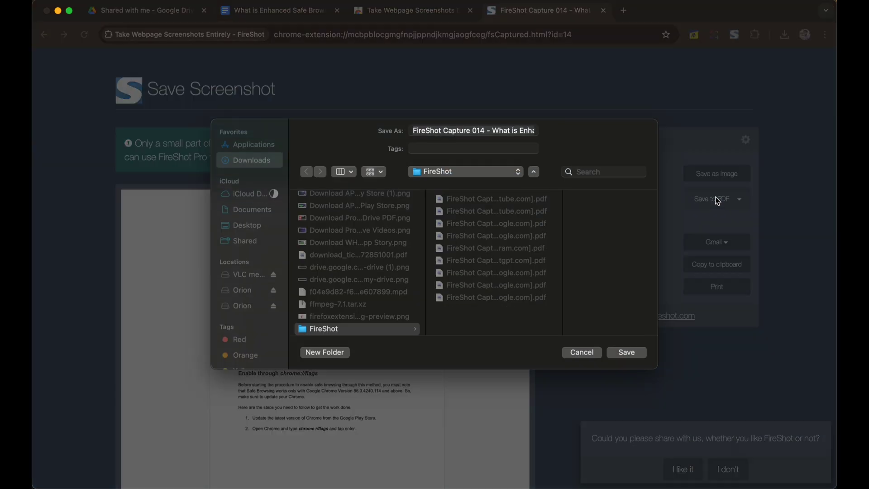
# - Save the capture as 'FireShot Capture 014' PDF and open it from recent downloads
pyautogui.click(625, 353)
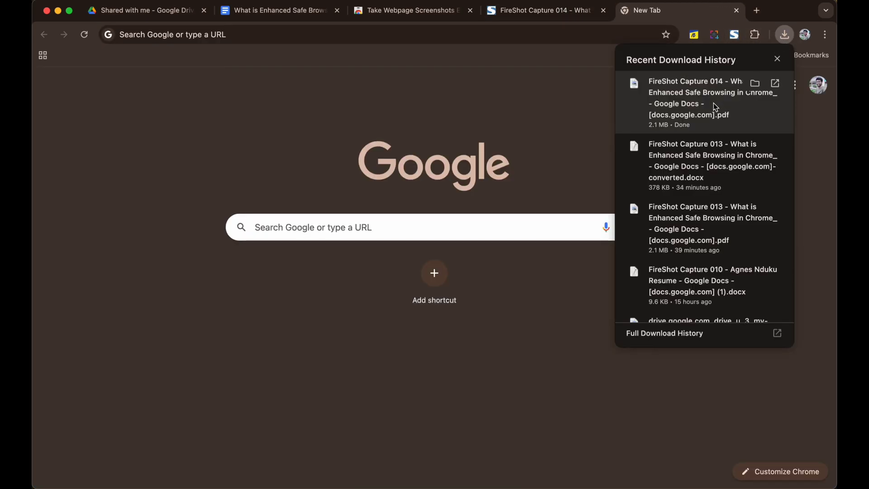
pyautogui.click(695, 93)
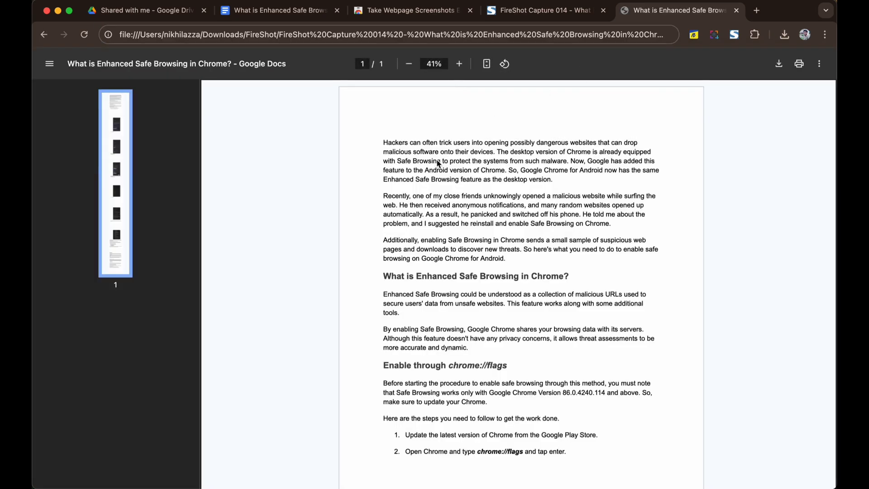
# - Select the PDF's opening lines for copying to Online Notepad, then start a new blank tab
pyautogui.scroll(-3)
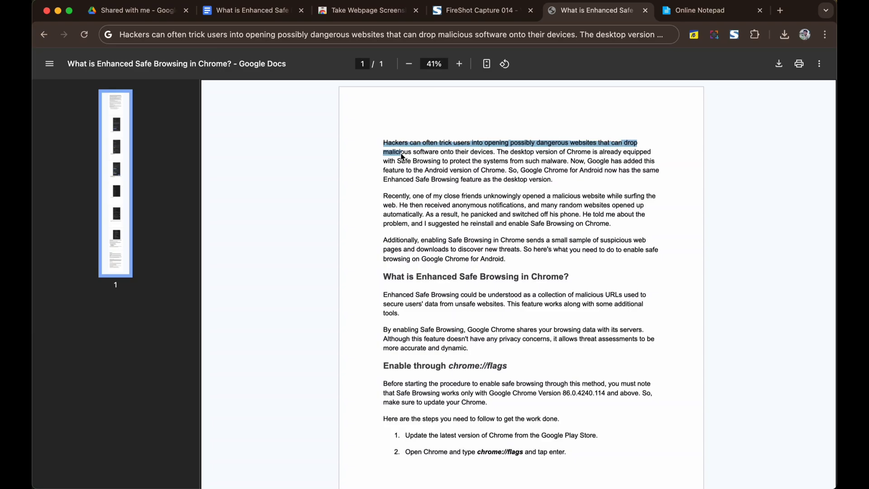
pyautogui.moveTo(395, 151); pyautogui.dragTo(551, 179)
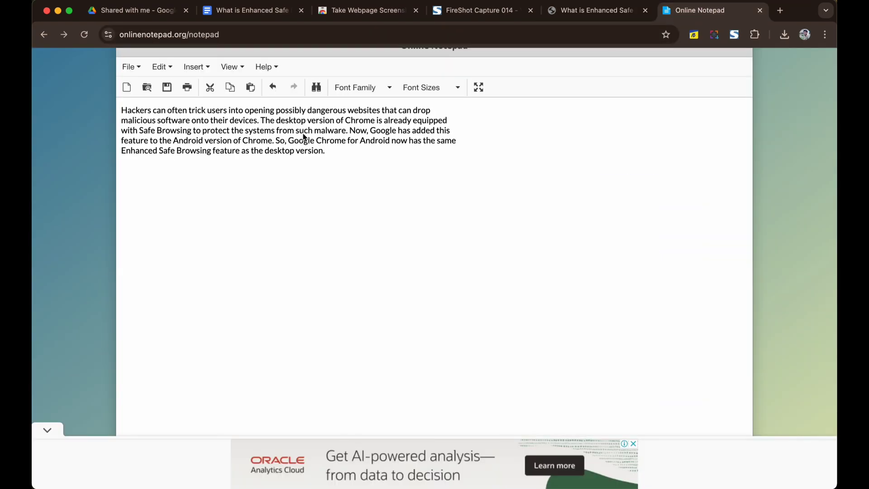
pyautogui.click(596, 10)
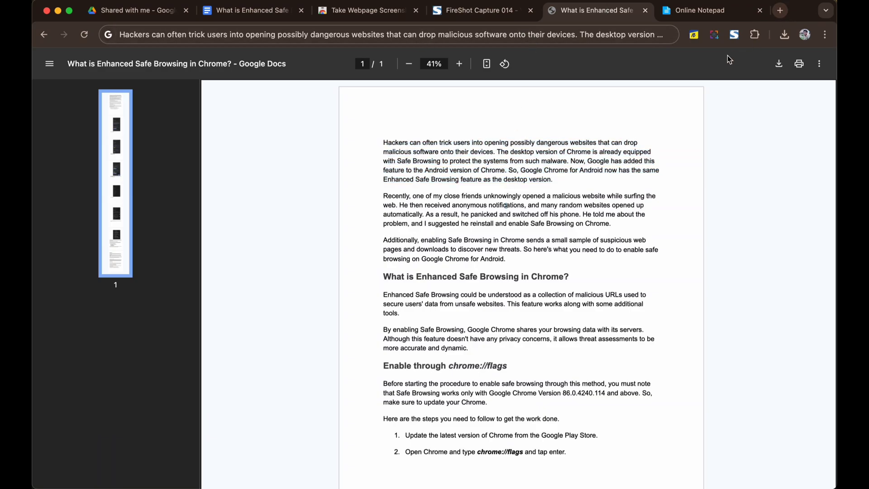
pyautogui.click(779, 10)
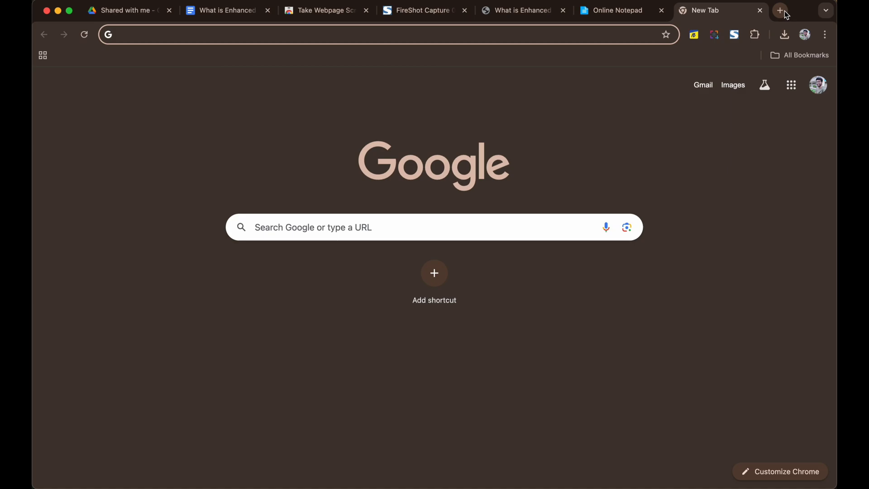
# - Upload the FireShot Capture 014 PDF to Xodo's PDF-to-Word converter and convert it
pyautogui.click(784, 34)
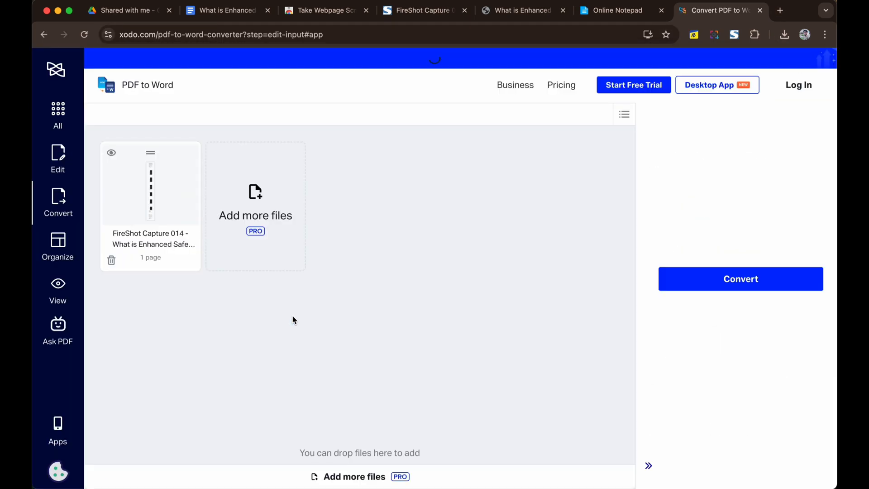
pyautogui.click(740, 279)
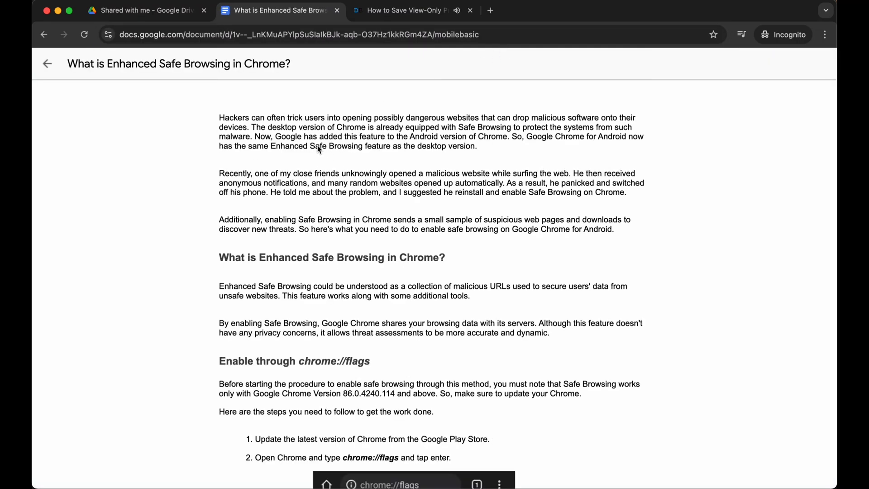
pyautogui.moveTo(241, 125)
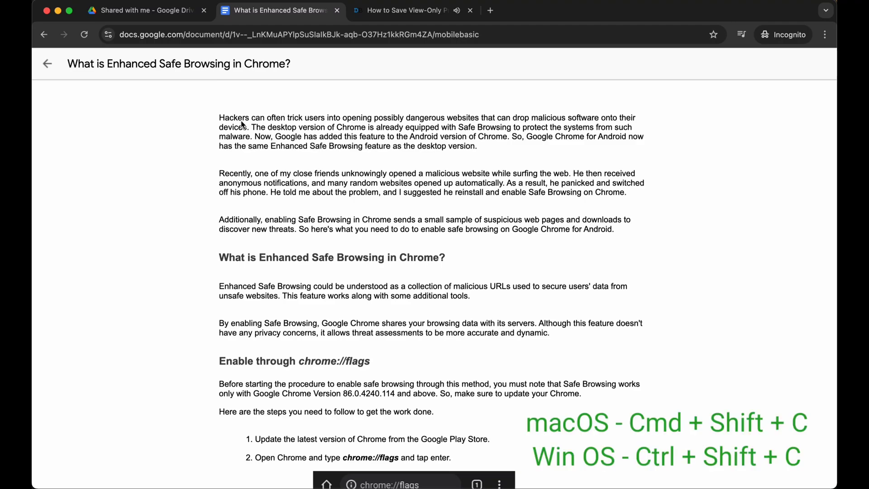
# - Bring up developer tools (Cmd+Shift+C) on the mobilebasic document in Incognito
pyautogui.press('cmd+shift+c')
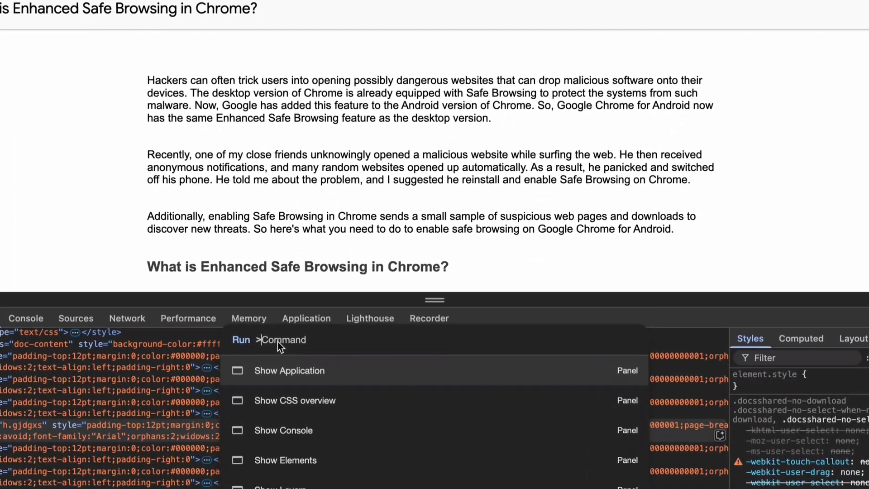
# - Search 'java' in the DevTools command menu, then switch to the digitbin guide's script
pyautogui.write('java')
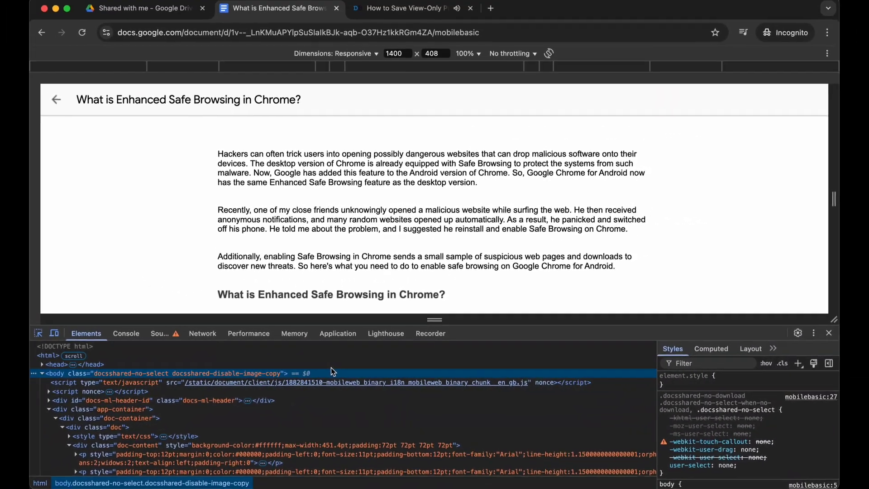
pyautogui.click(128, 333)
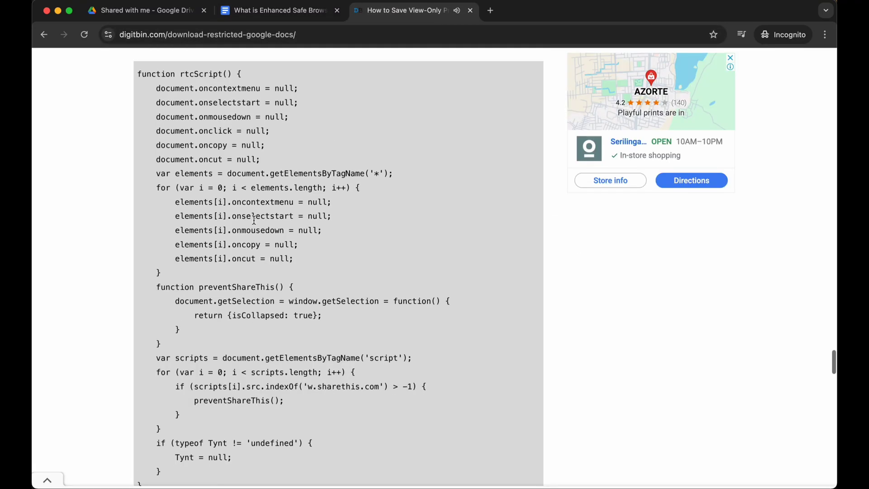
# - Scroll the digitbin article down to the rtcScript copy-unlocking code block
pyautogui.scroll(-3)
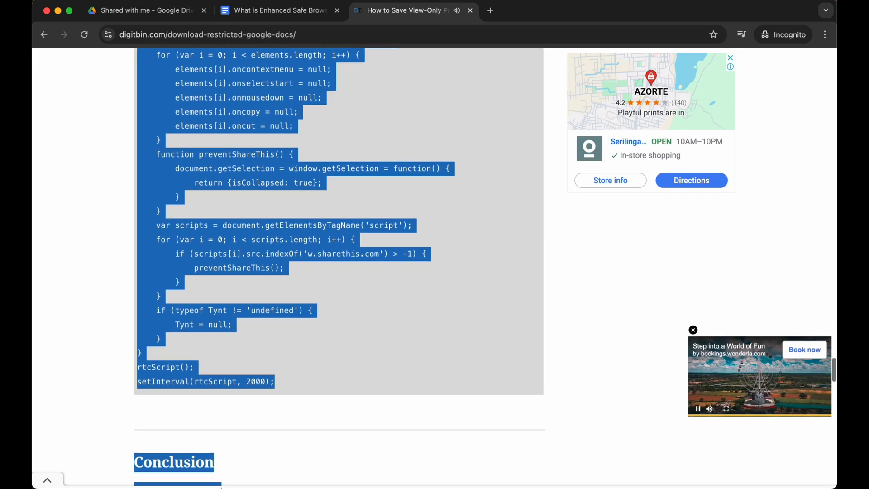
pyautogui.scroll(-3)
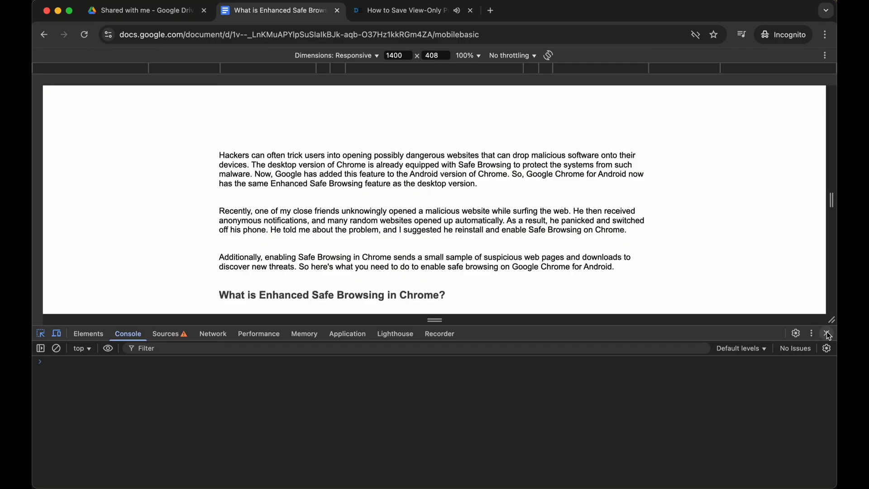
# - Close DevTools, select the first two paragraphs to confirm copying works, and scroll further
pyautogui.click(826, 333)
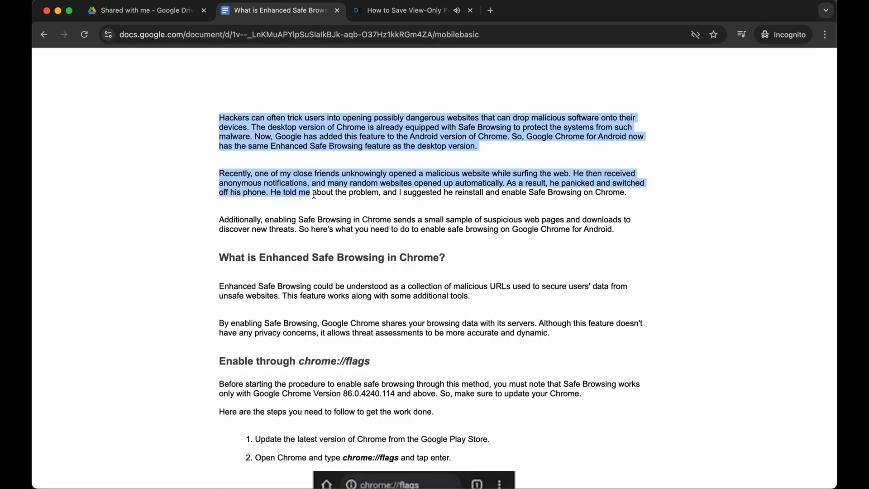
pyautogui.moveTo(313, 192); pyautogui.dragTo(476, 457)
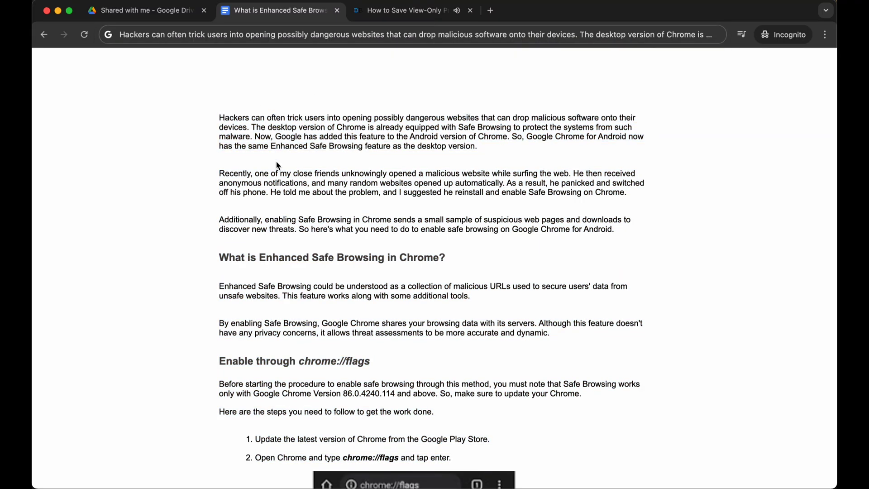
pyautogui.moveTo(471, 128)
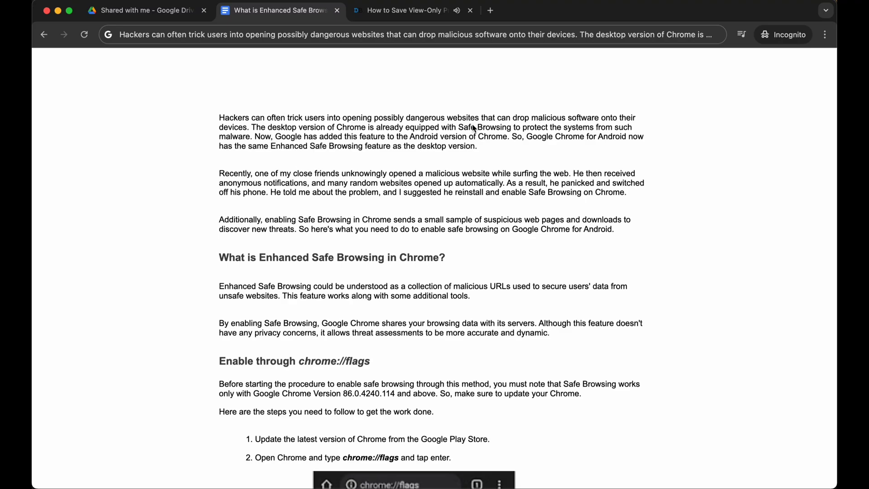
pyautogui.scroll(-3)
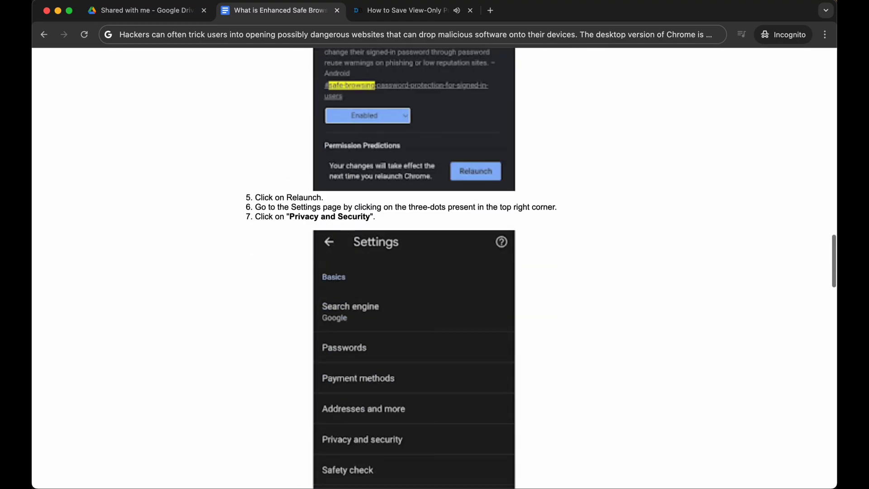